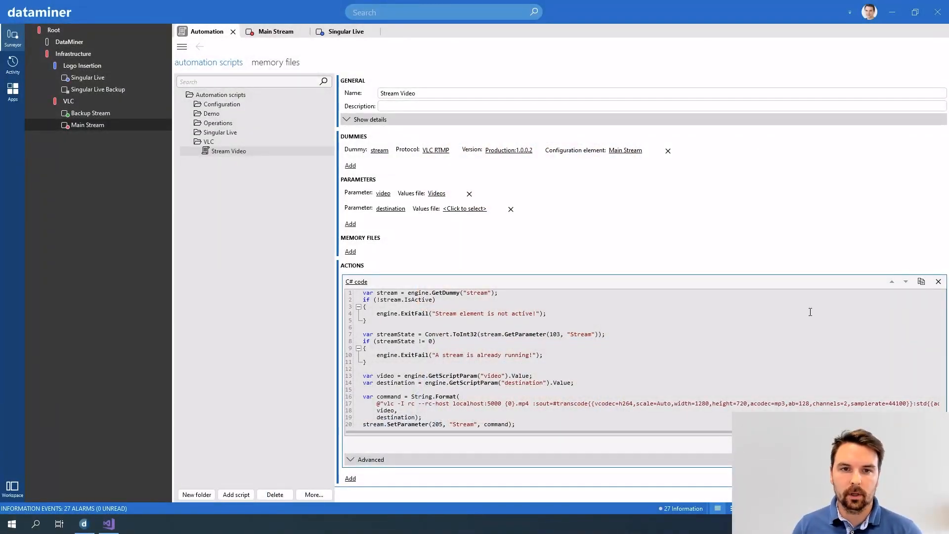
# Step: Look through the Videos memory file, then return to the automation scripts list
pyautogui.click(423, 92)
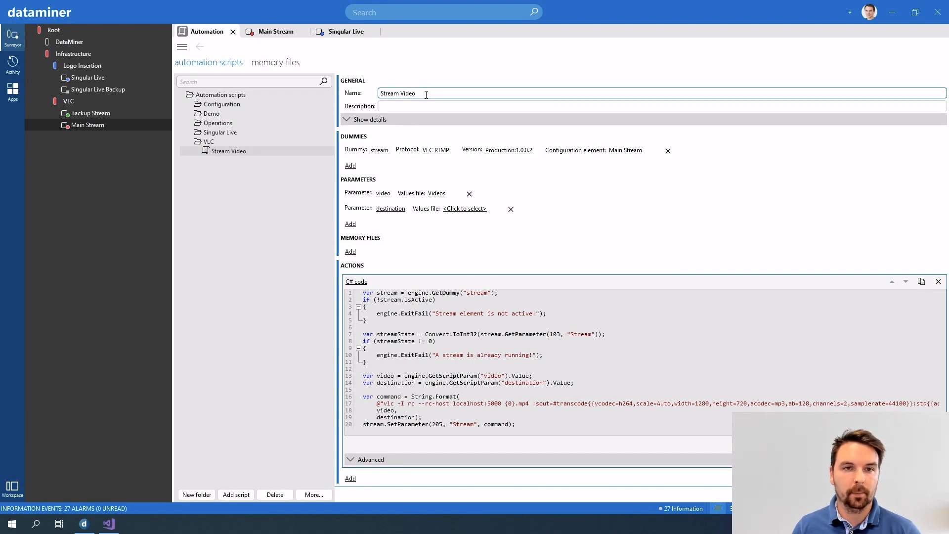
pyautogui.click(274, 31)
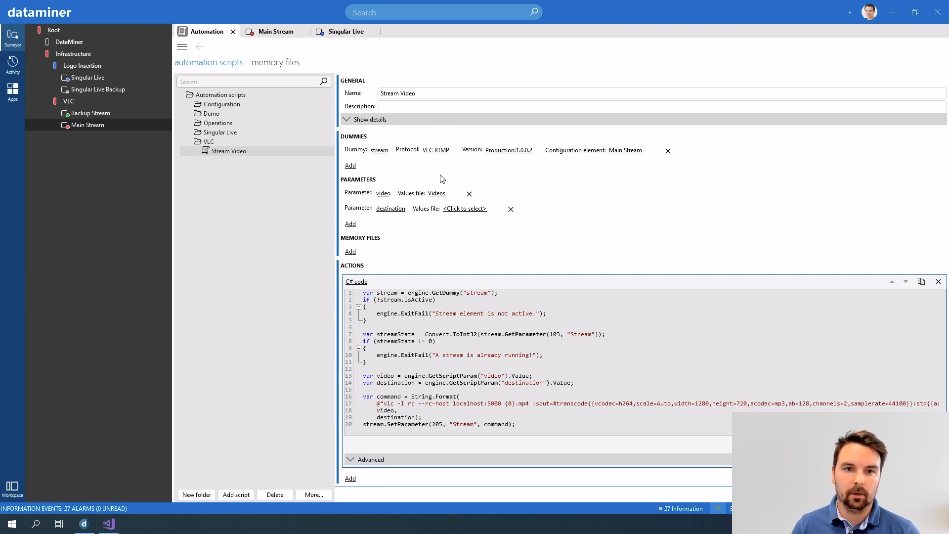
pyautogui.moveTo(397, 157)
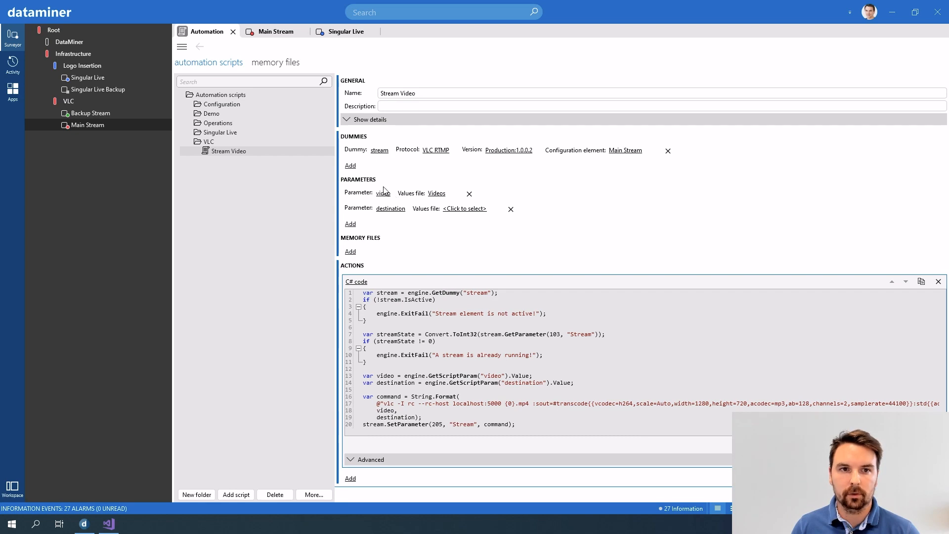
pyautogui.click(275, 62)
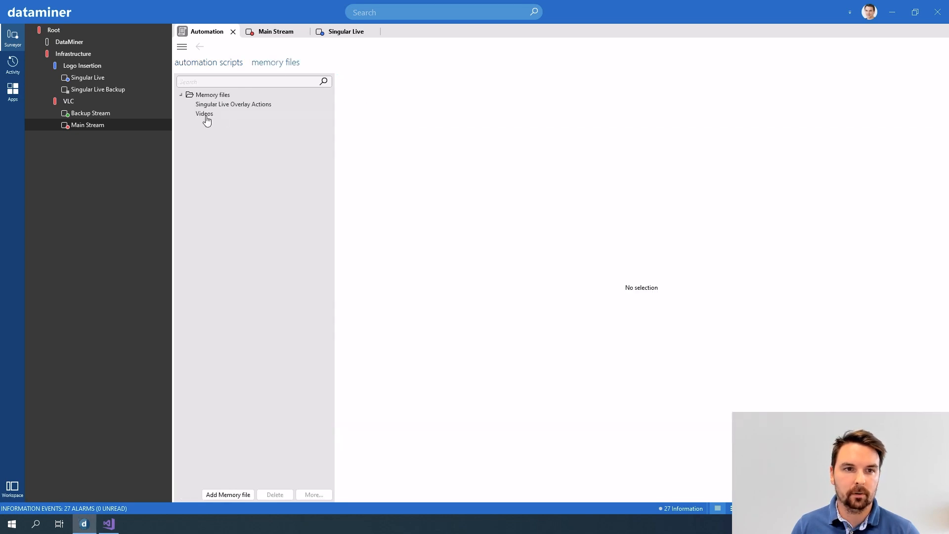
pyautogui.click(205, 113)
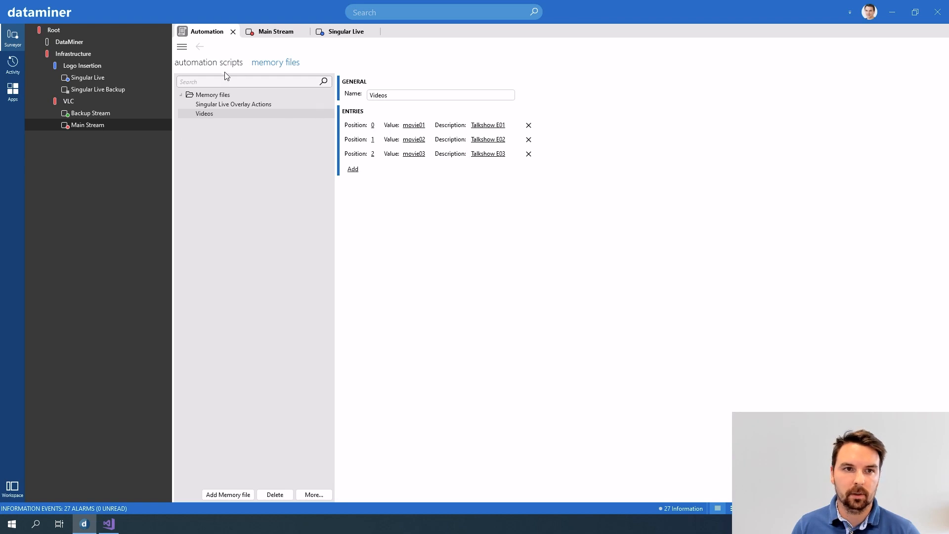
pyautogui.click(208, 62)
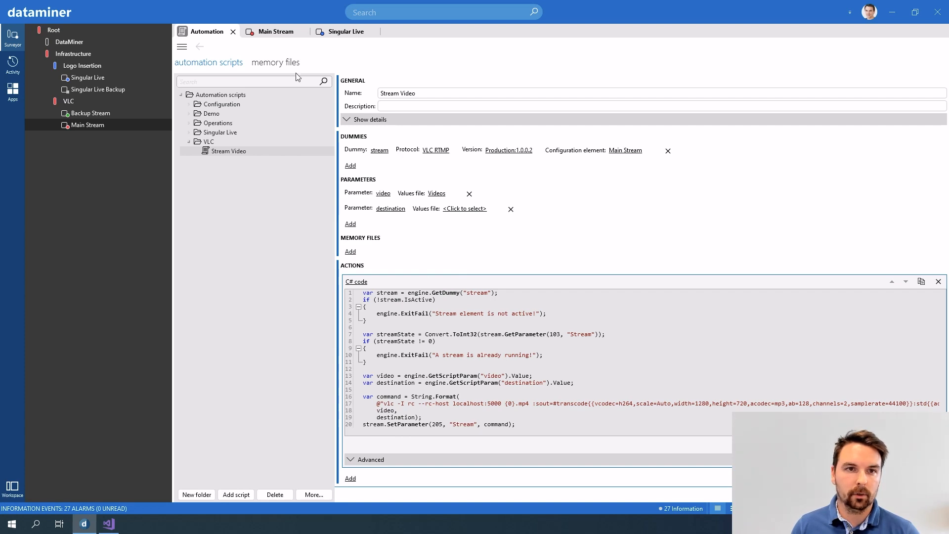
# Step: Run Stream Movie on Main Stream with Talkshow E01 and the YouTube RTMP stream URL
pyautogui.click(275, 30)
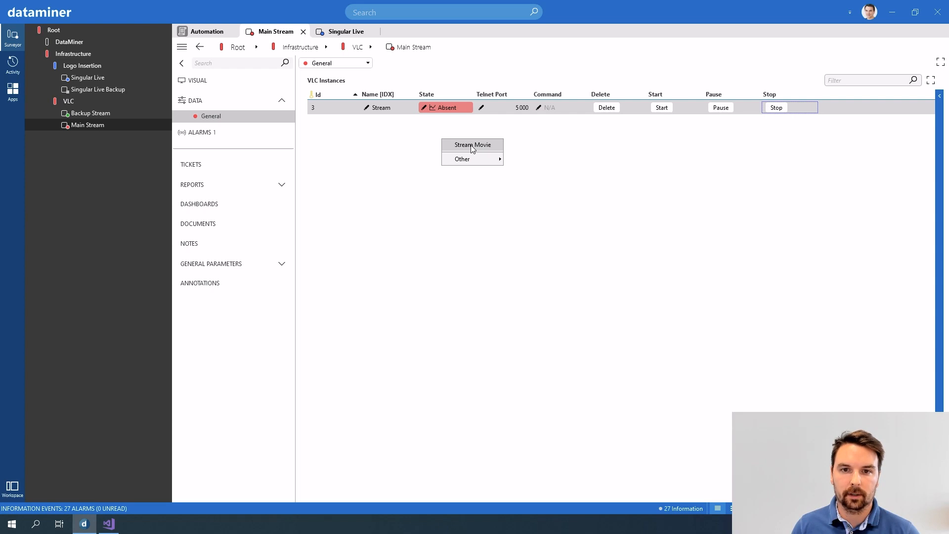
pyautogui.click(472, 145)
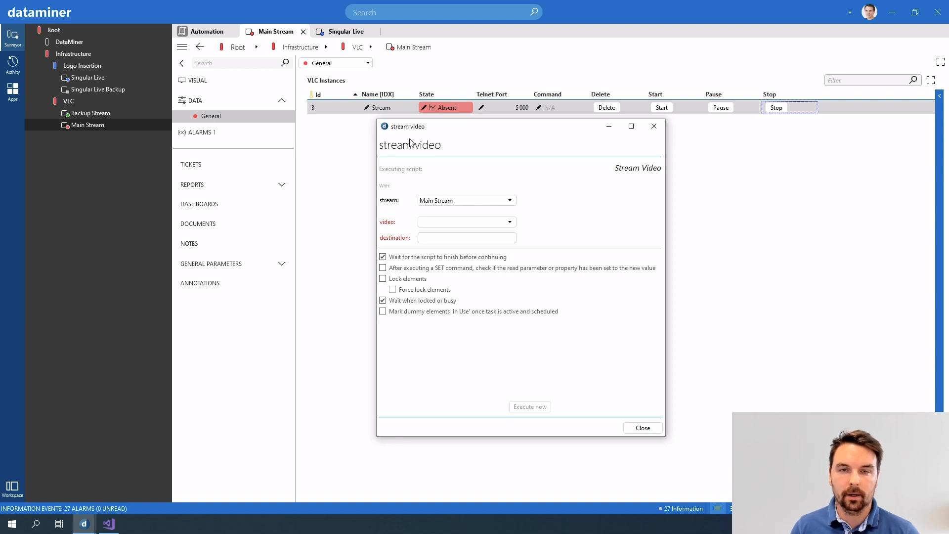
pyautogui.moveTo(392, 240)
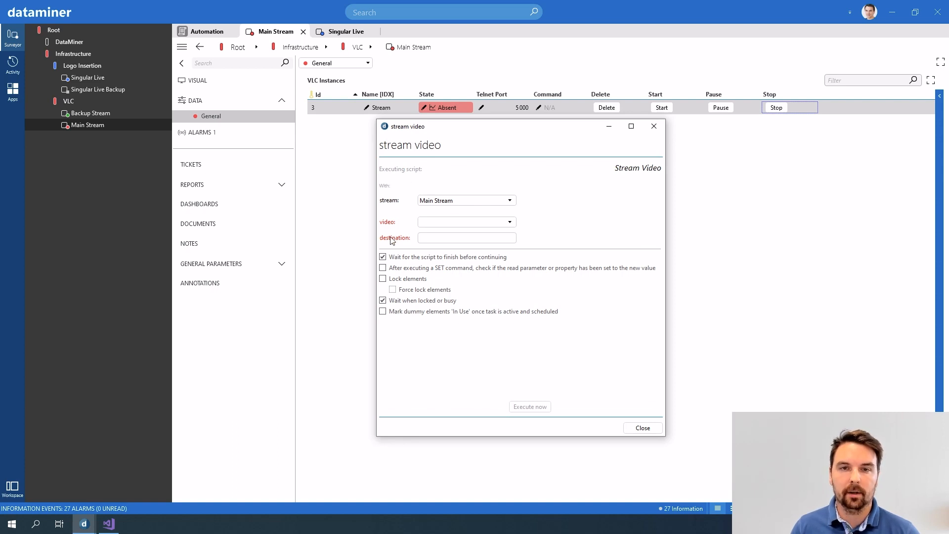
pyautogui.click(466, 222)
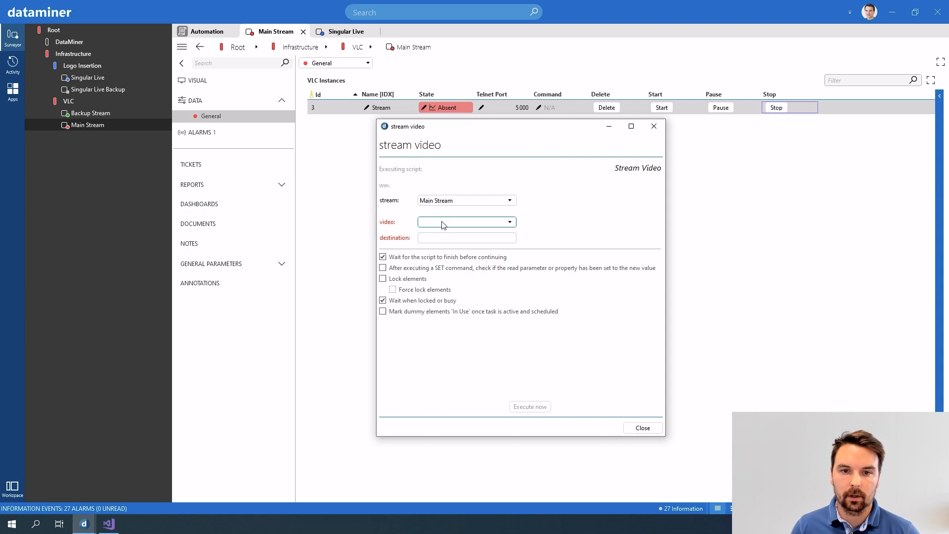
pyautogui.click(466, 221)
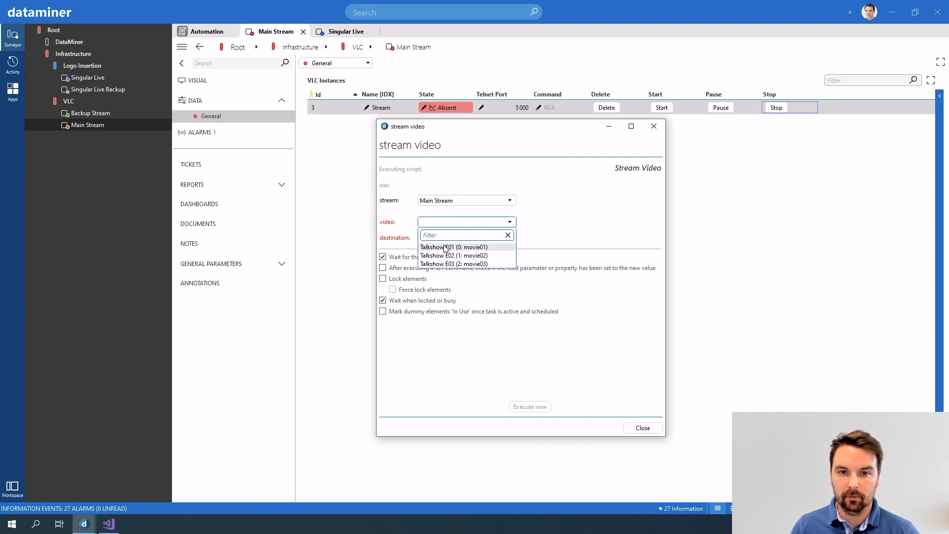
pyautogui.click(453, 247)
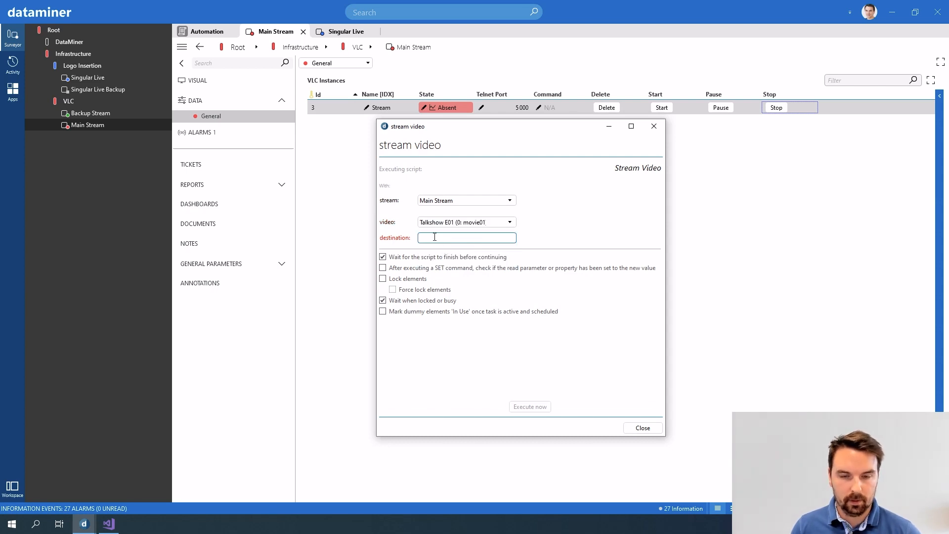
pyautogui.write('{"appId":"372439","streamUrl":"rtmp://a.rtmp.youtube.com/live2/abcd-hcc6-s83q-bqjs","region":"","trancodeId":"1"}')
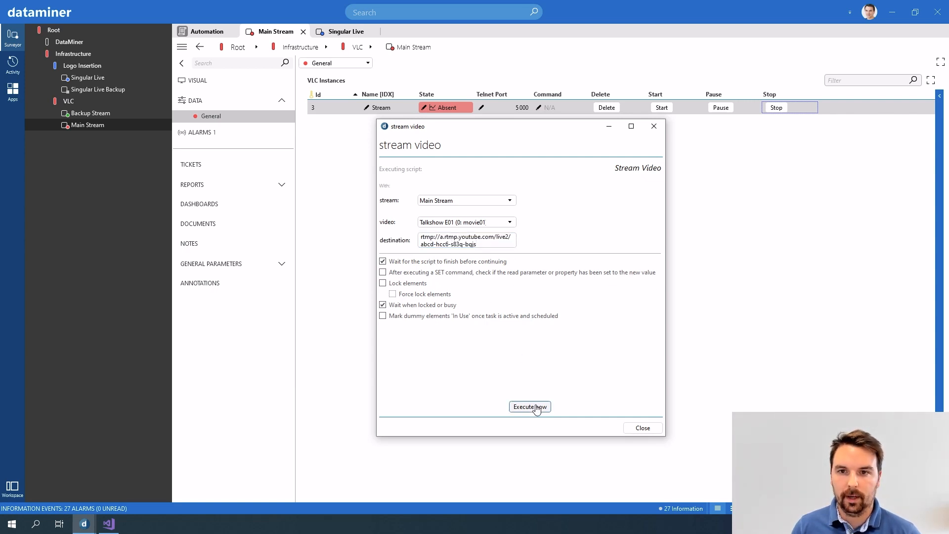
# Step: Execute the Stream Video script now
pyautogui.click(529, 407)
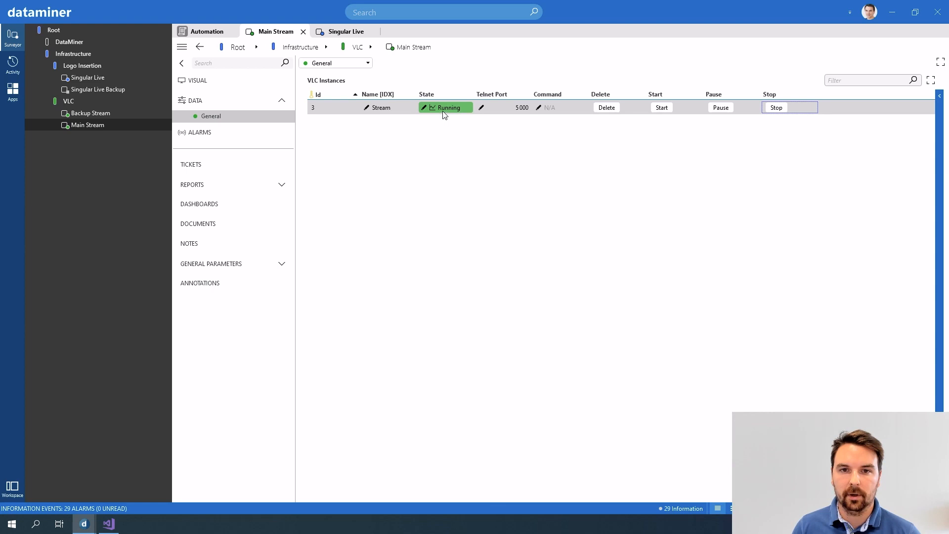
pyautogui.moveTo(509, 288)
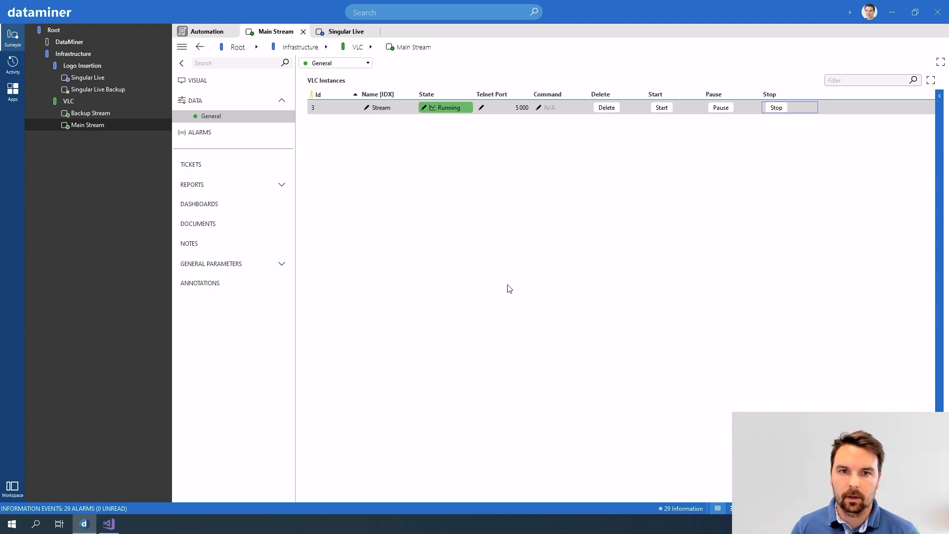
pyautogui.moveTo(400, 164)
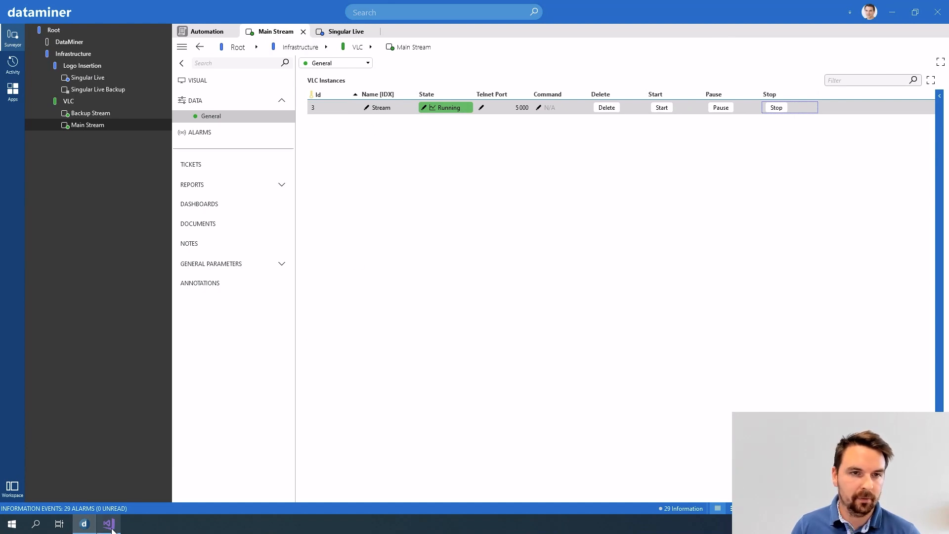
# Step: Bring up vlc.xml in Visual Studio at the context-menu parameter 200
pyautogui.click(108, 524)
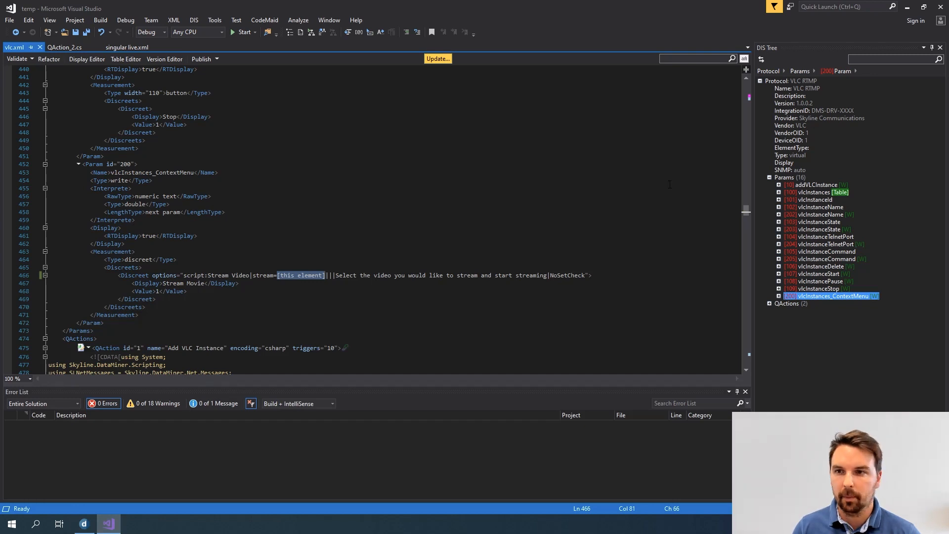
pyautogui.moveTo(413, 225)
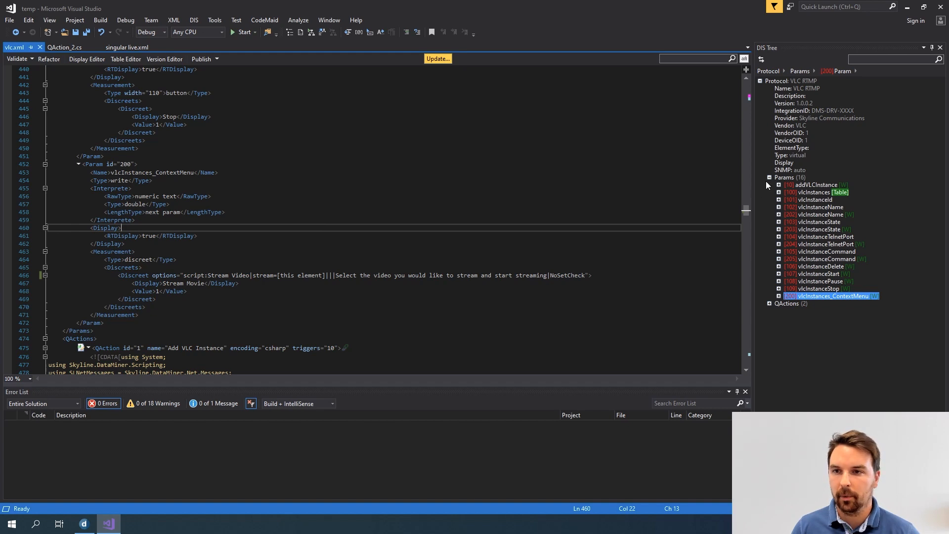
pyautogui.moveTo(782, 111)
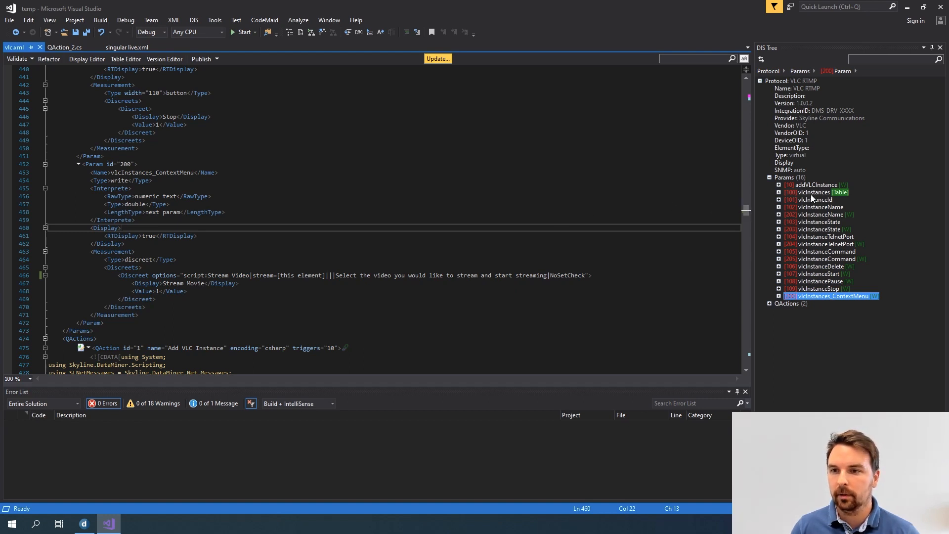
pyautogui.moveTo(815, 197)
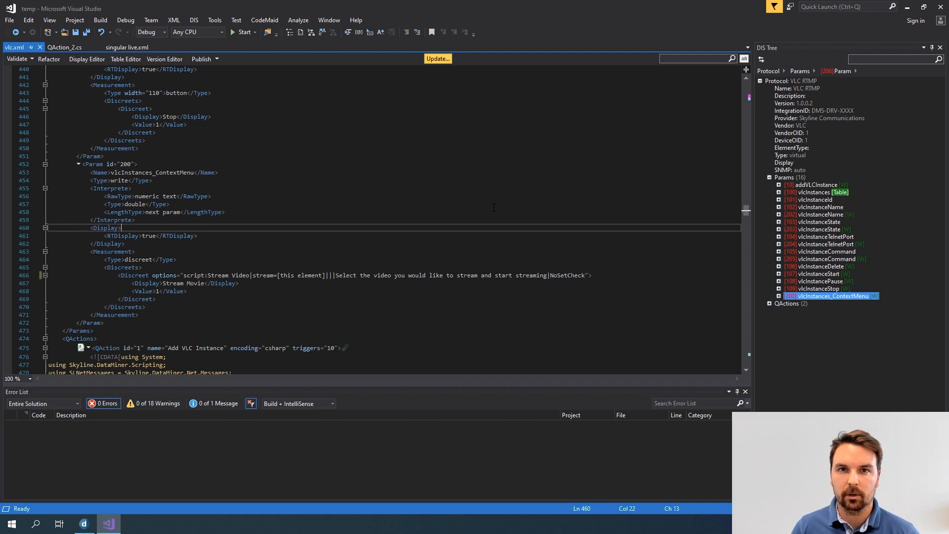
pyautogui.moveTo(95, 164)
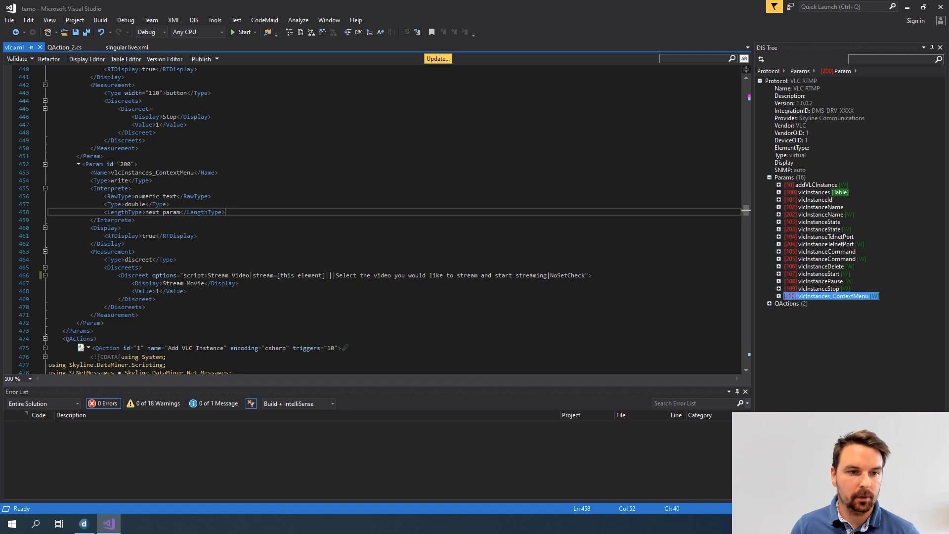
pyautogui.doubleClick(184, 283)
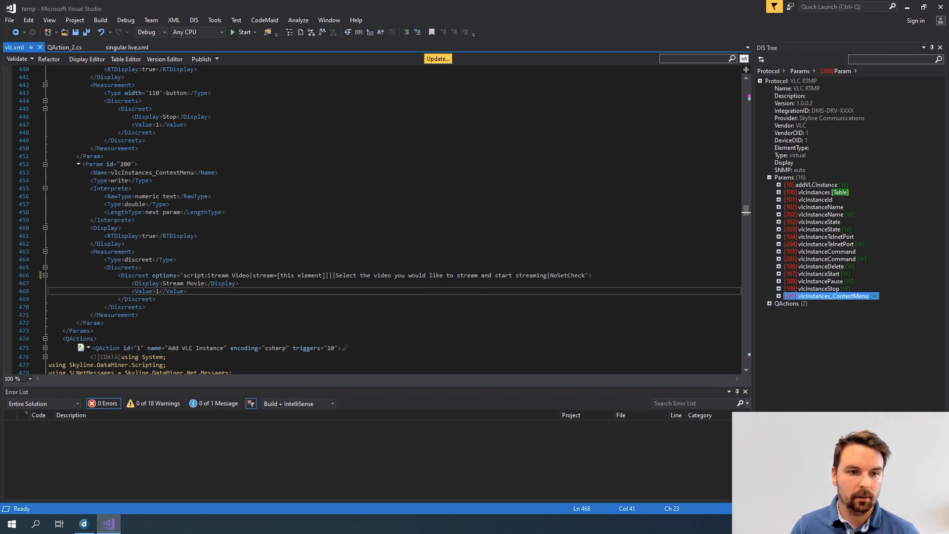
pyautogui.doubleClick(228, 274)
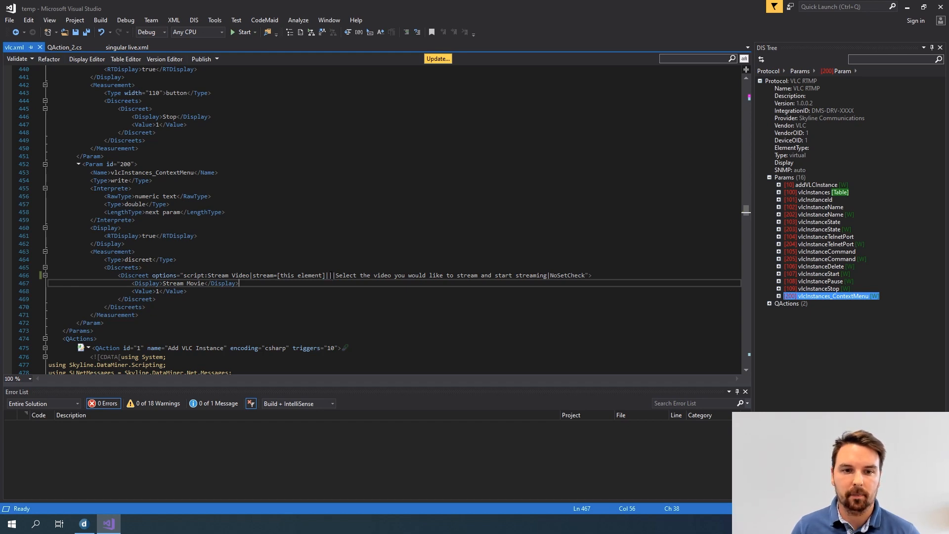
pyautogui.moveTo(336, 274); pyautogui.dragTo(541, 275)
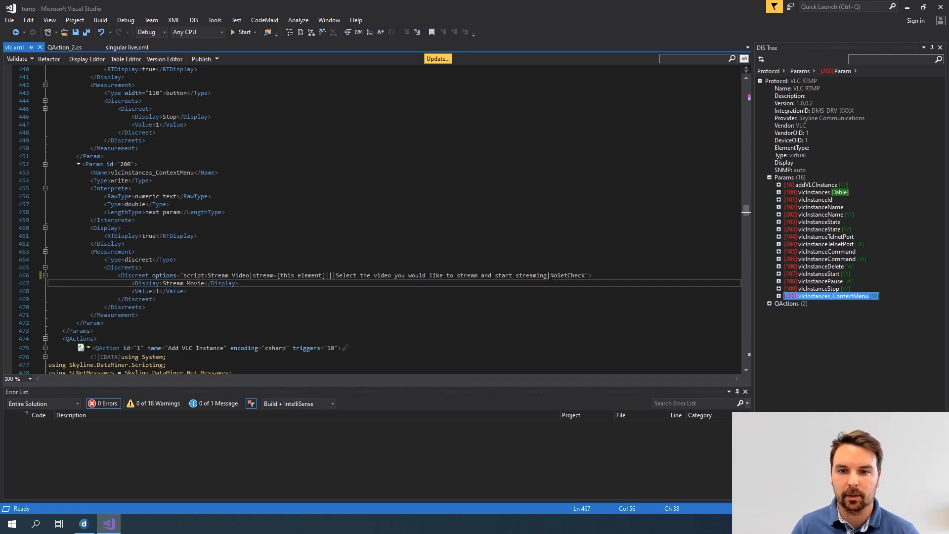
pyautogui.doubleClick(567, 275)
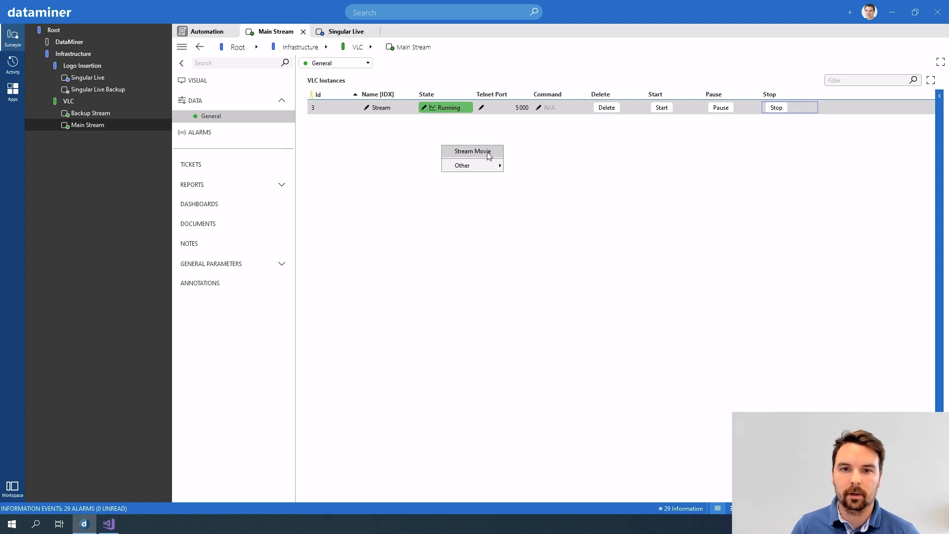
pyautogui.moveTo(461, 165)
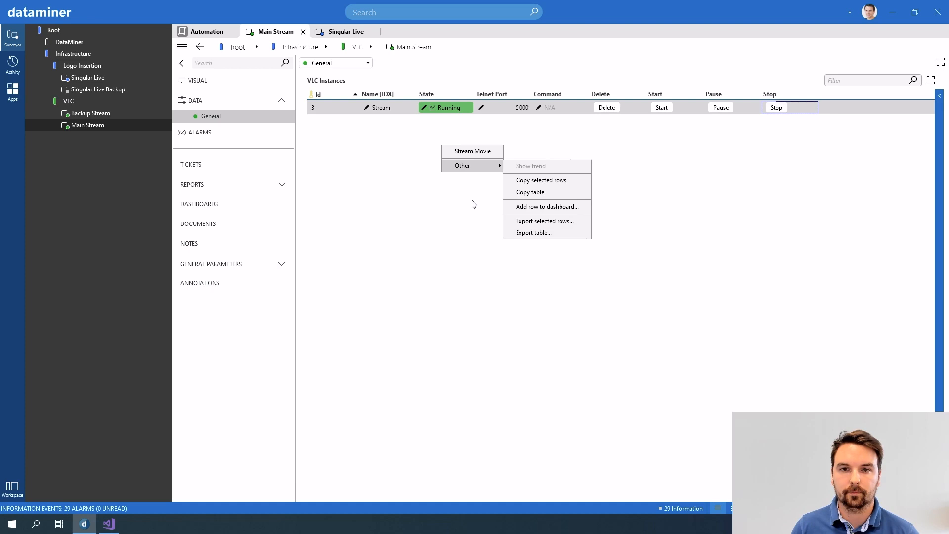
# Step: Stop the running Main Stream VLC instance so it becomes Absent
pyautogui.click(427, 106)
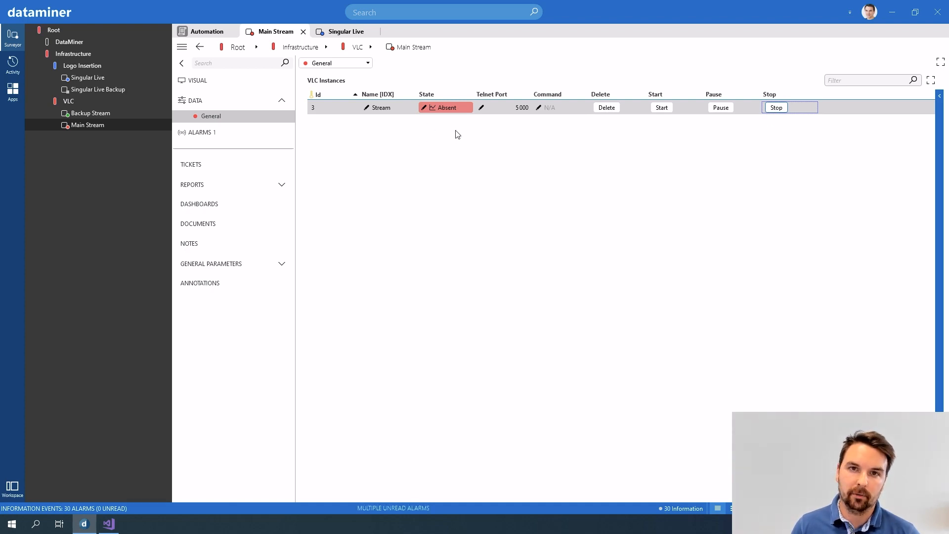
pyautogui.moveTo(461, 151)
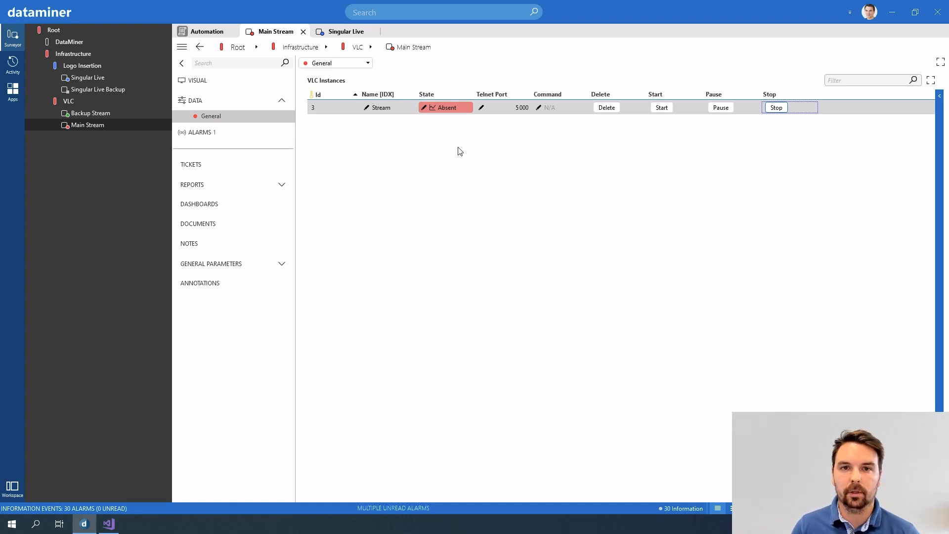
pyautogui.moveTo(451, 168)
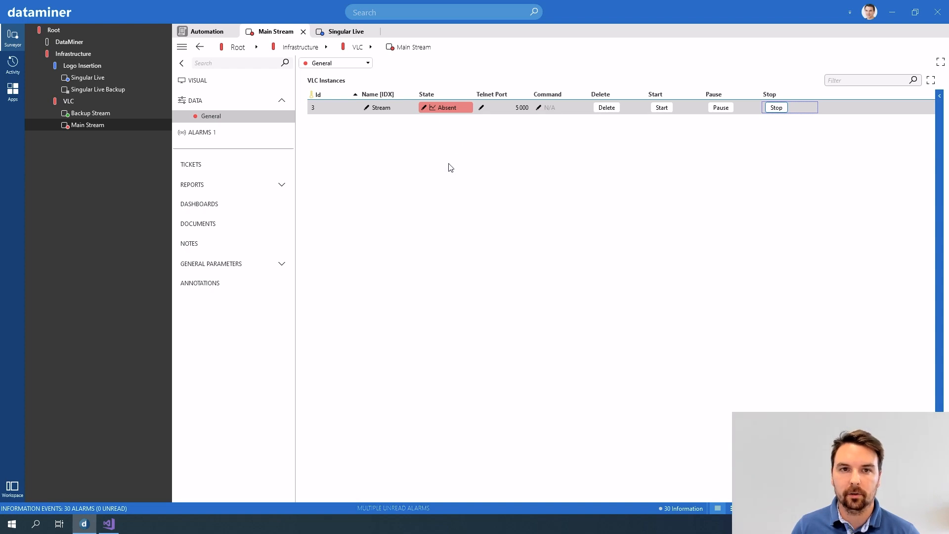
pyautogui.moveTo(445, 136)
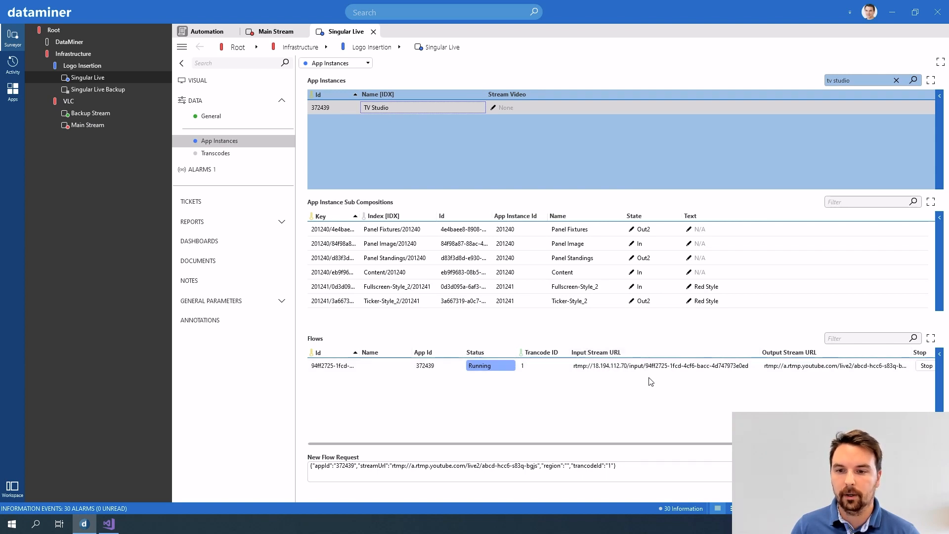
pyautogui.moveTo(662, 387)
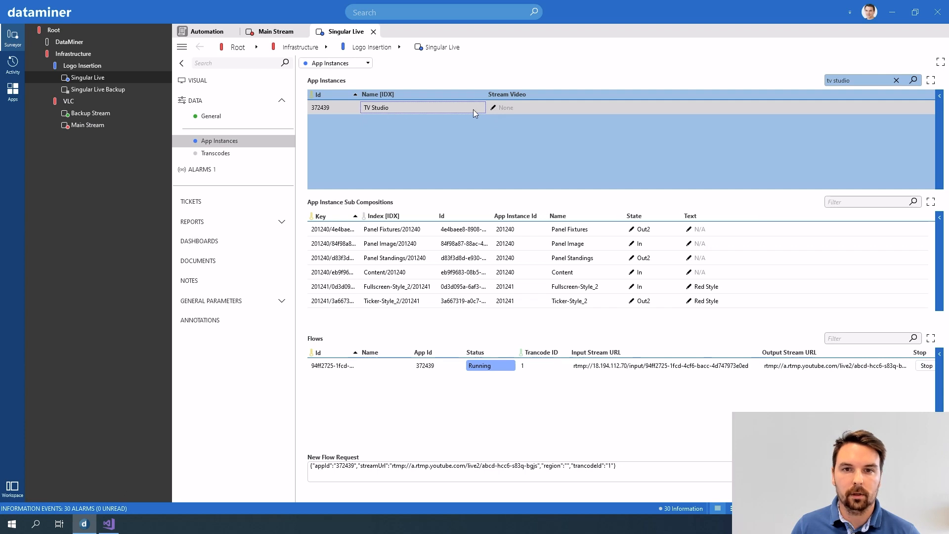
# Step: Open the TV Studio app instance's Stream Video choices for editing
pyautogui.click(512, 108)
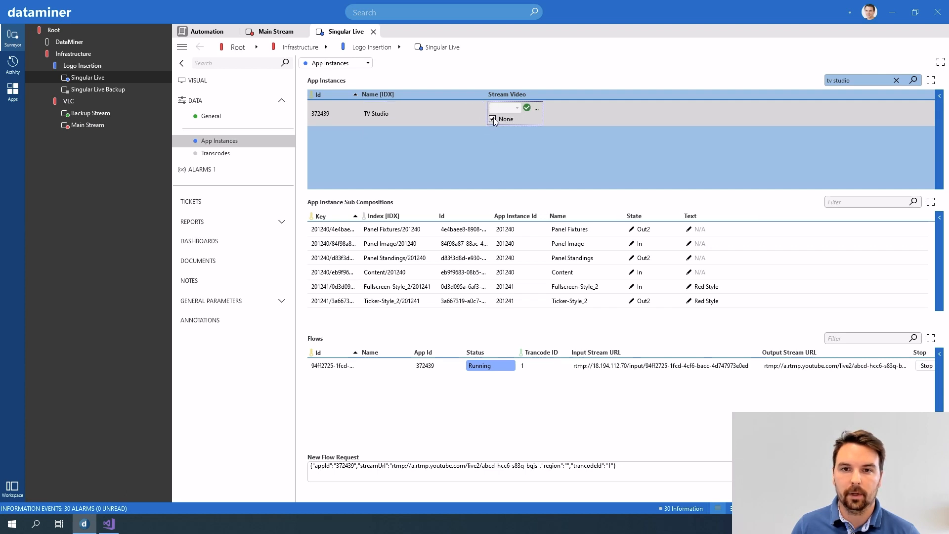
# Step: Check Main Stream's State shows Running, then go back to the Singular Live element
pyautogui.click(516, 108)
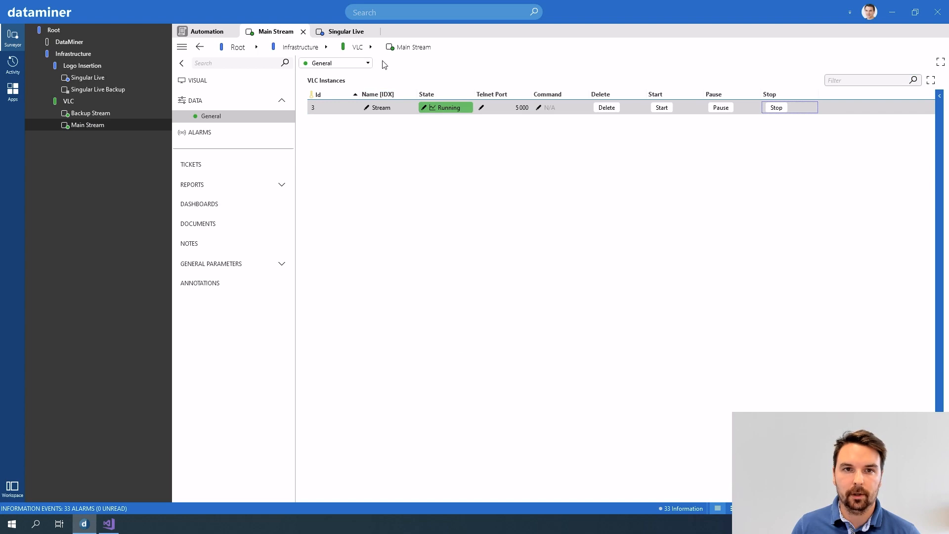
pyautogui.click(345, 31)
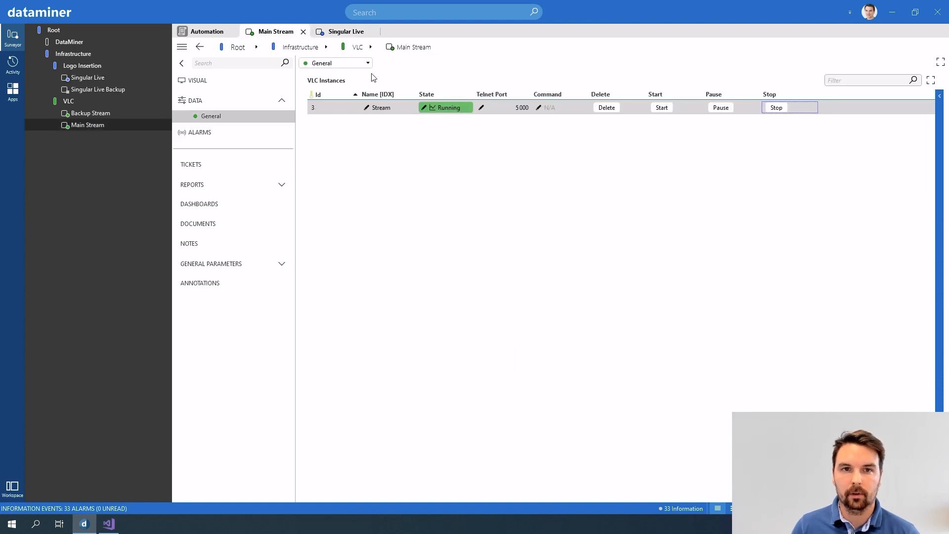
pyautogui.click(345, 31)
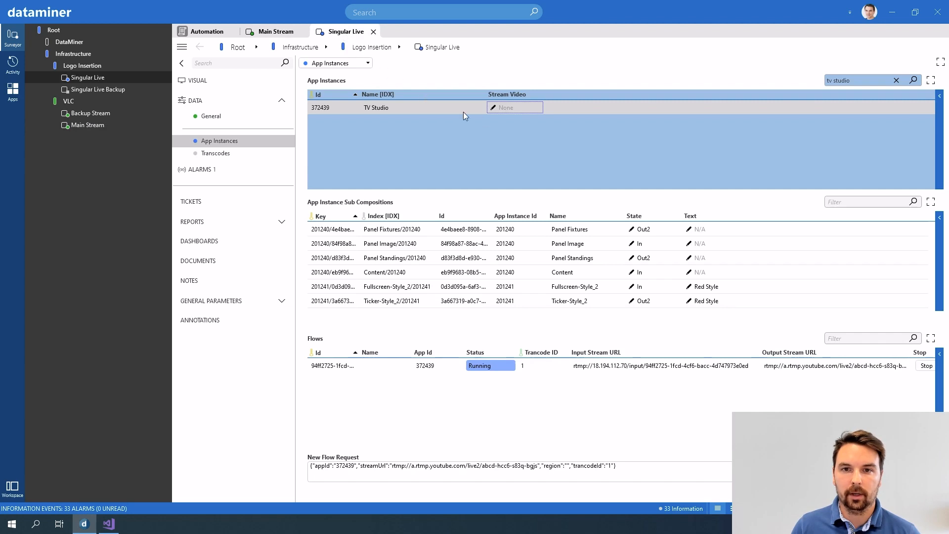
pyautogui.moveTo(537, 94)
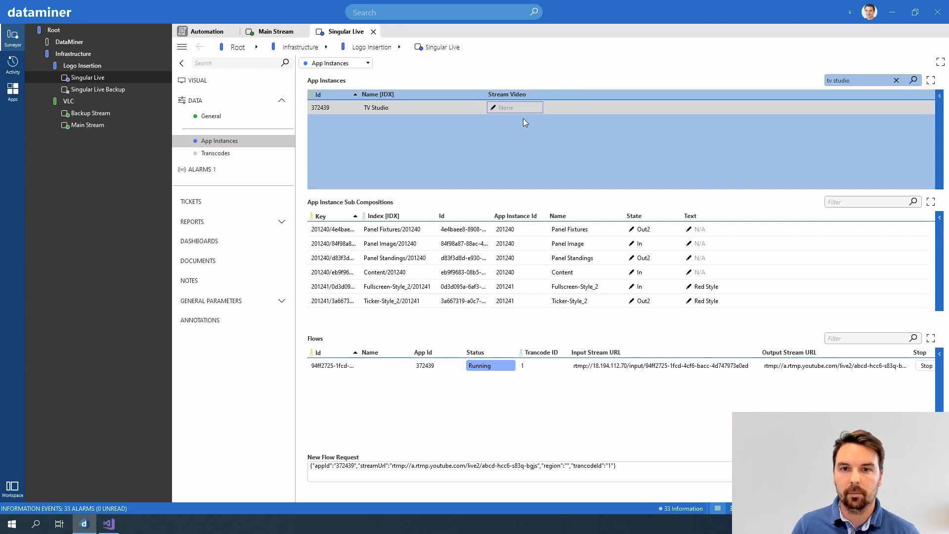
pyautogui.moveTo(493, 110)
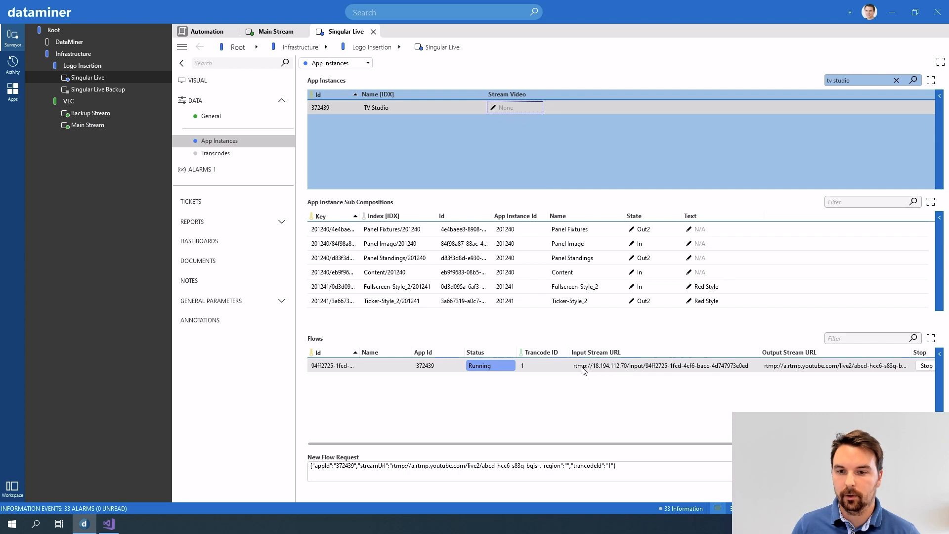
pyautogui.moveTo(738, 369)
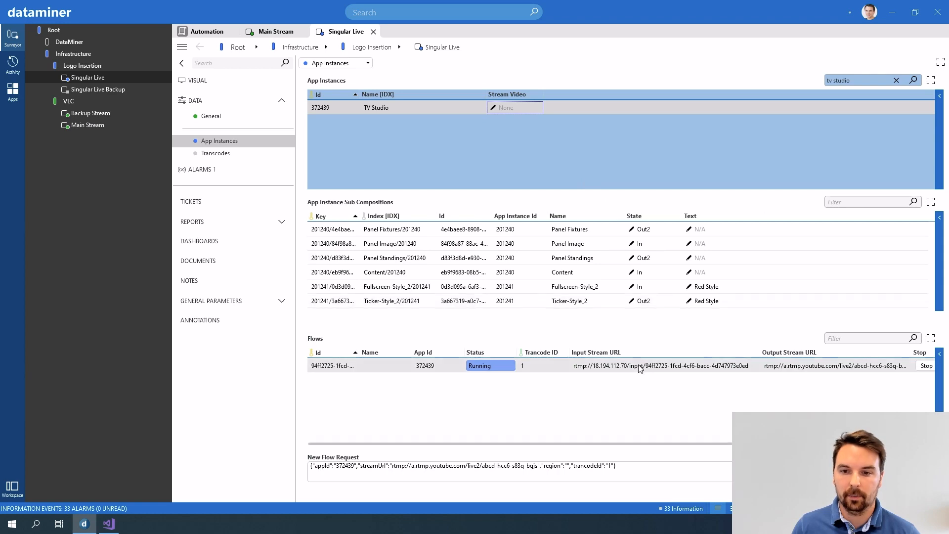
pyautogui.moveTo(108, 523)
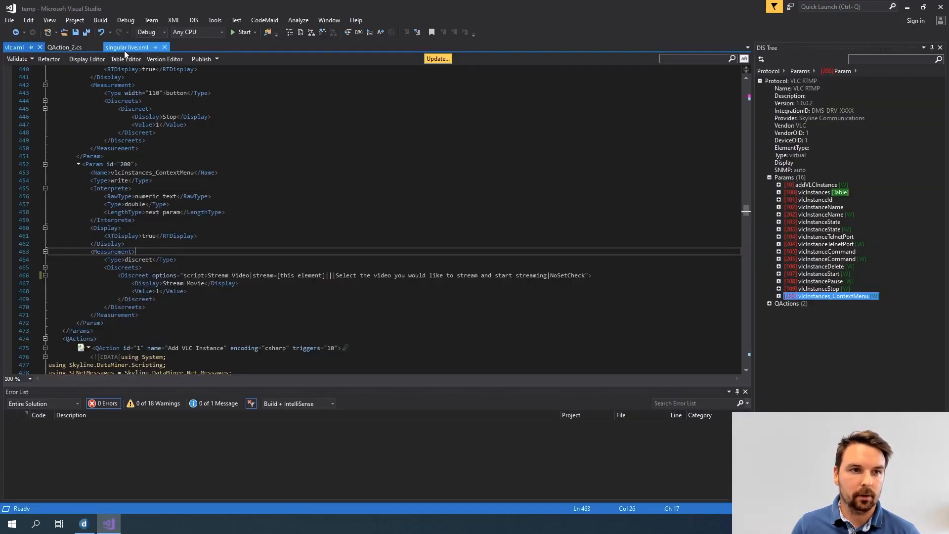
# Step: Leave the vlcInstances_ContextMenu code and go back to the Singular Live element
pyautogui.click(64, 47)
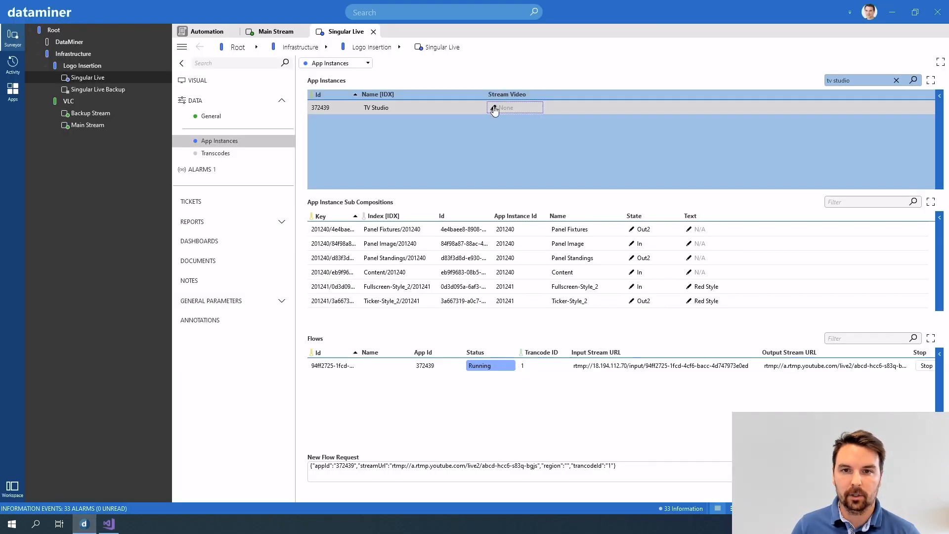
# Step: Reopen TV Studio's Stream Video choices, then move to the StartStreaming QAction code
pyautogui.click(513, 107)
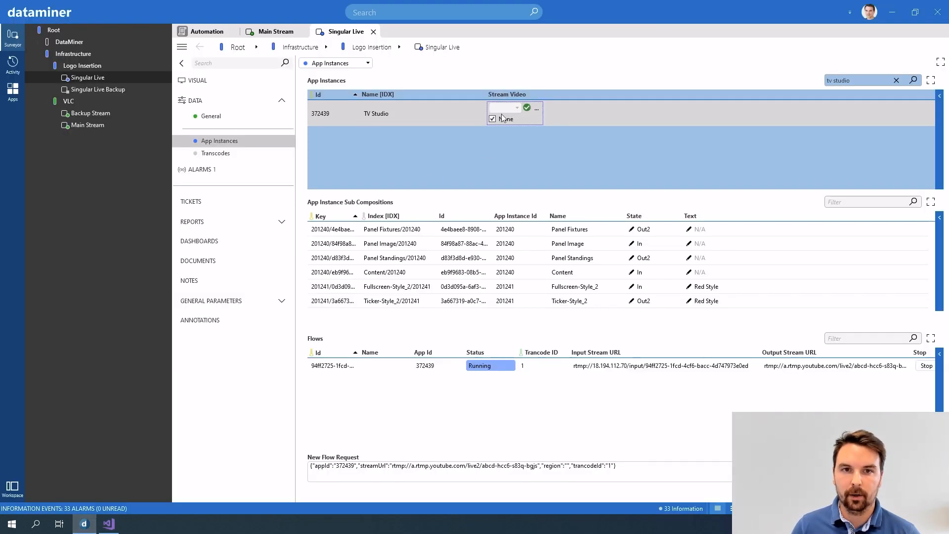
pyautogui.click(108, 524)
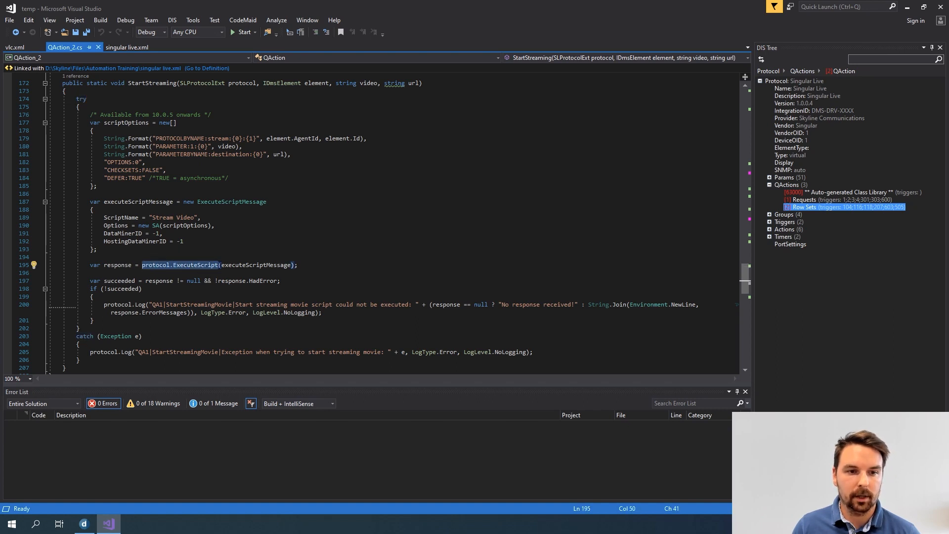
pyautogui.doubleClick(256, 265)
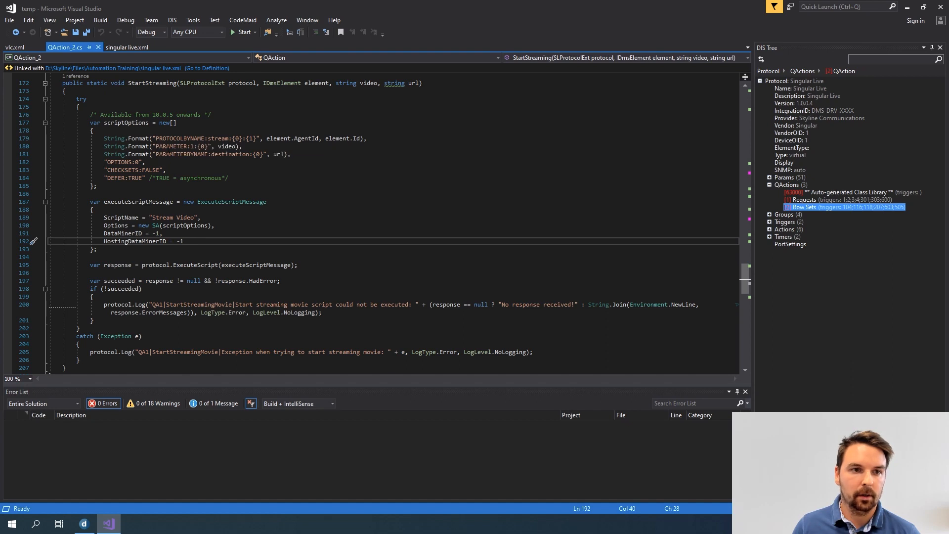
pyautogui.doubleClick(176, 138)
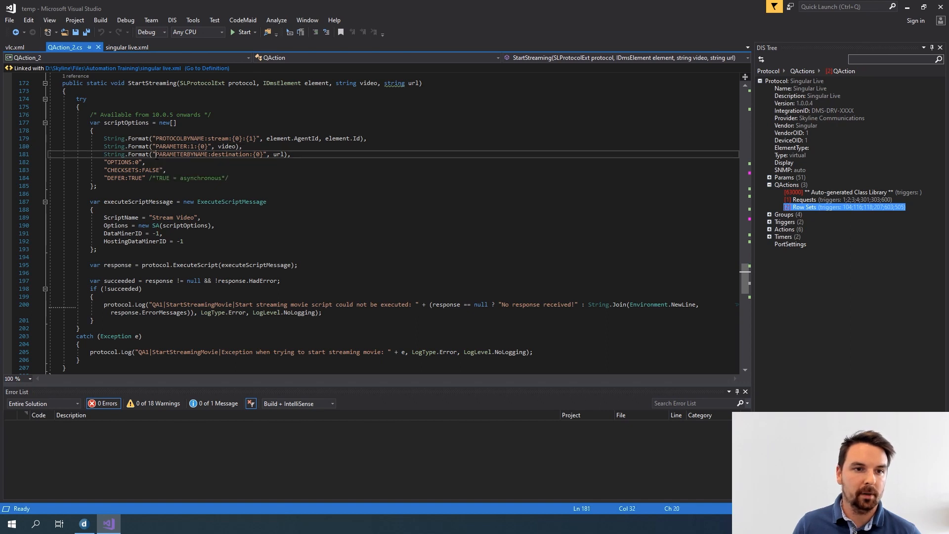
pyautogui.doubleClick(181, 155)
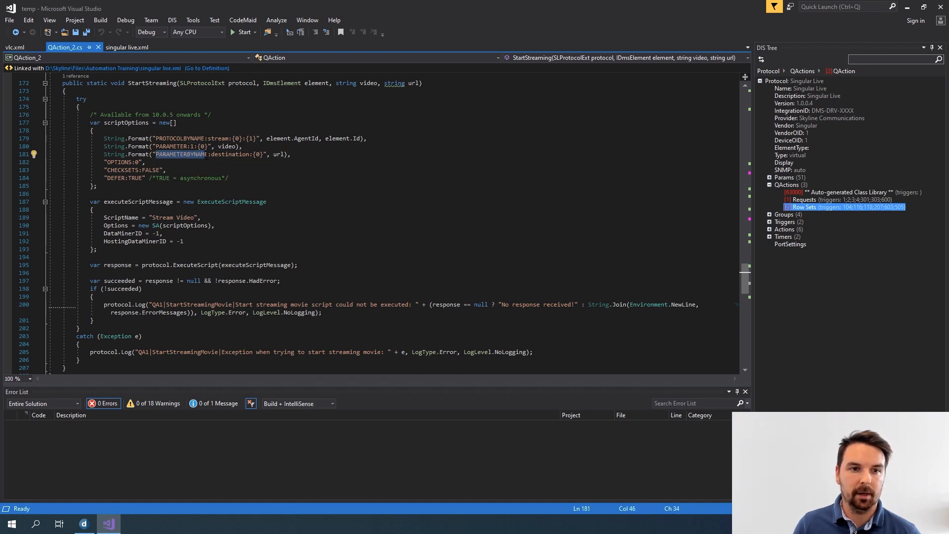
pyautogui.doubleClick(230, 154)
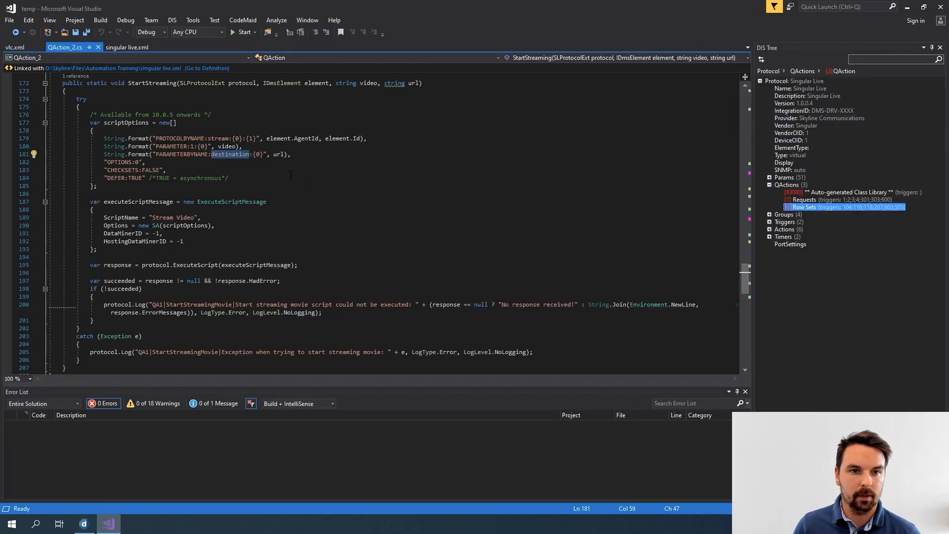
pyautogui.doubleClick(278, 154)
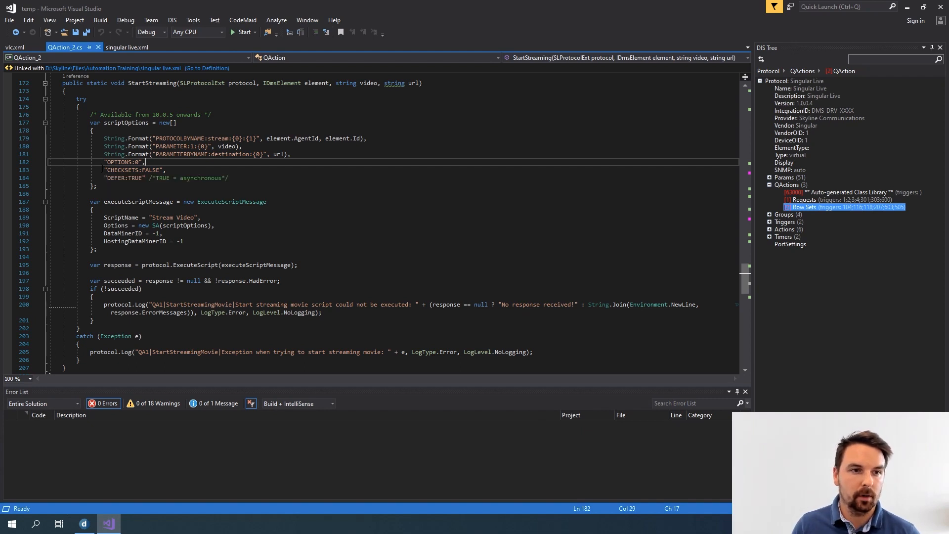
pyautogui.doubleClick(121, 162)
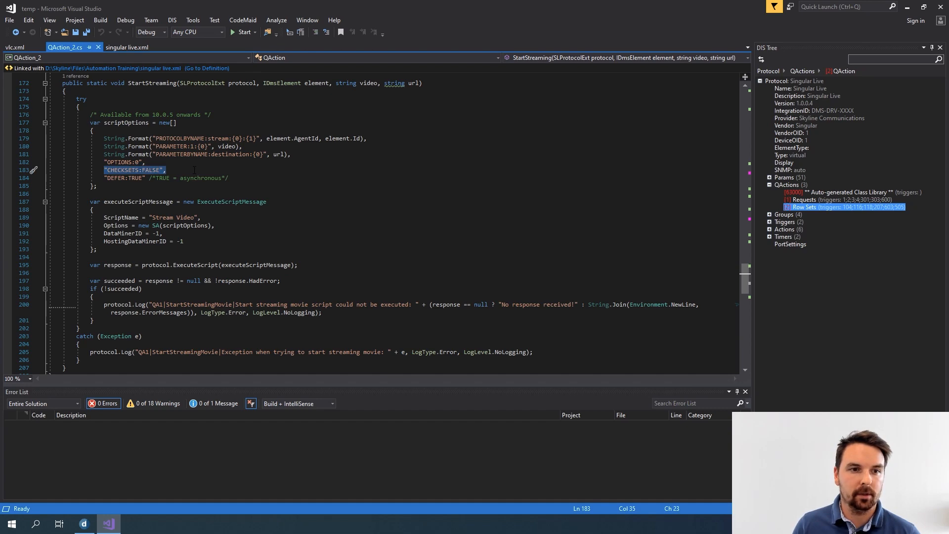
# Step: Switch to the vlc.xml tab showing parameter 200's Stream Movie option
pyautogui.click(14, 48)
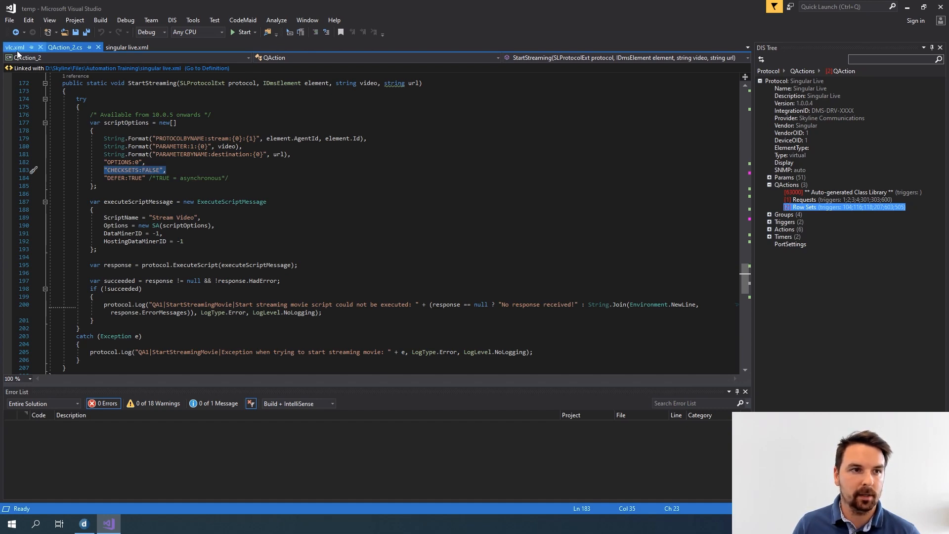
pyautogui.click(14, 48)
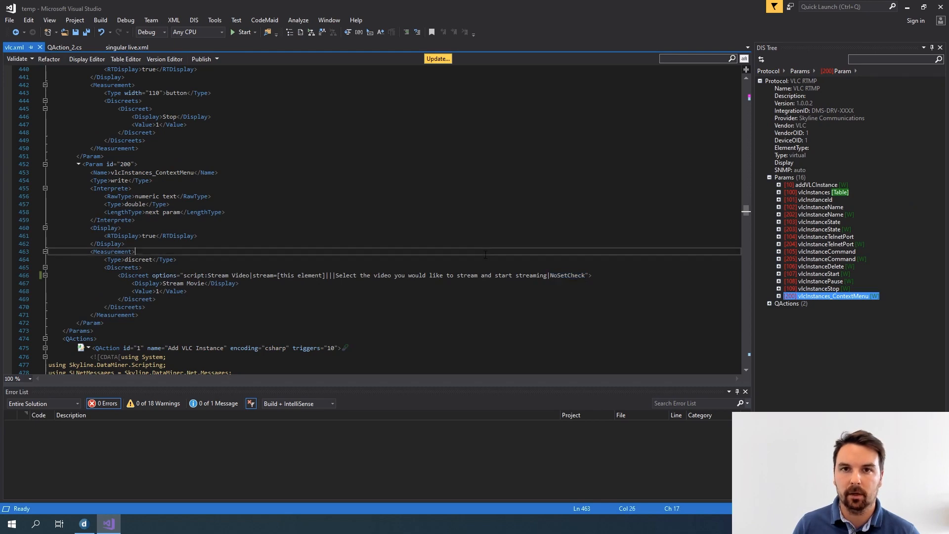
pyautogui.click(63, 47)
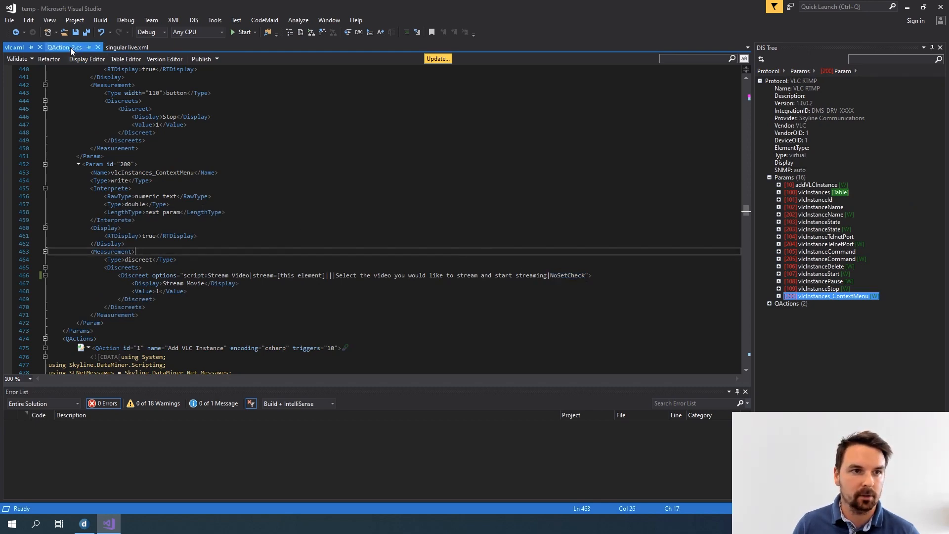
# Step: Return to QAction_2.cs and scroll down to the DEFER:TRUE script option
pyautogui.click(65, 47)
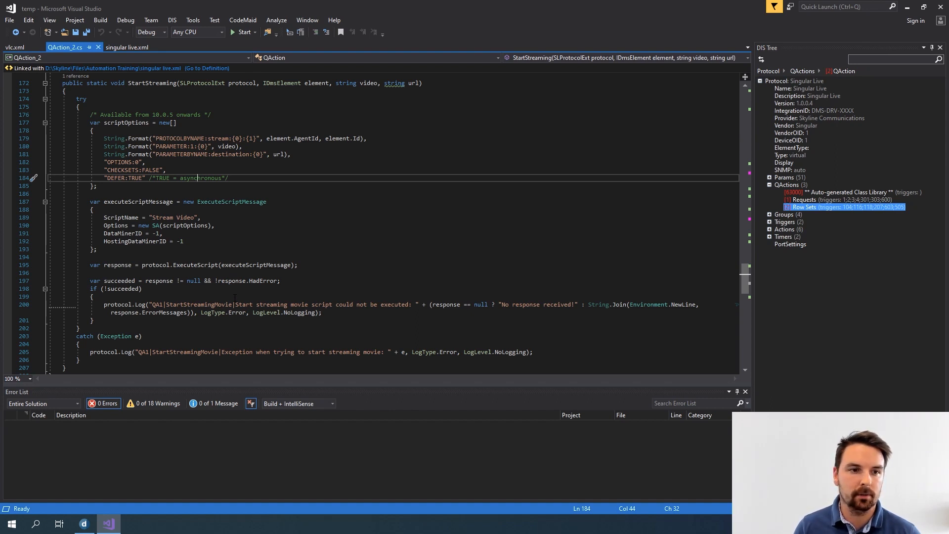
pyautogui.scroll(-3)
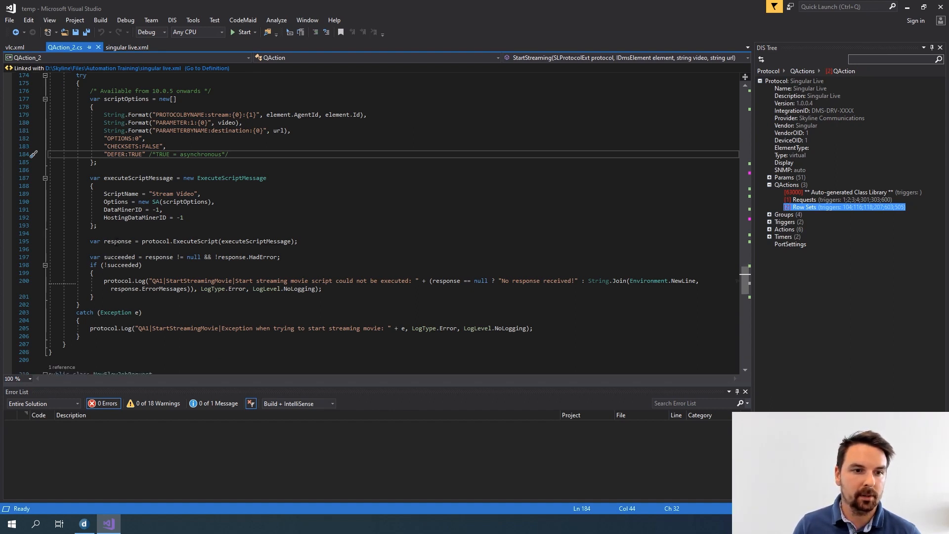
pyautogui.moveTo(107, 257)
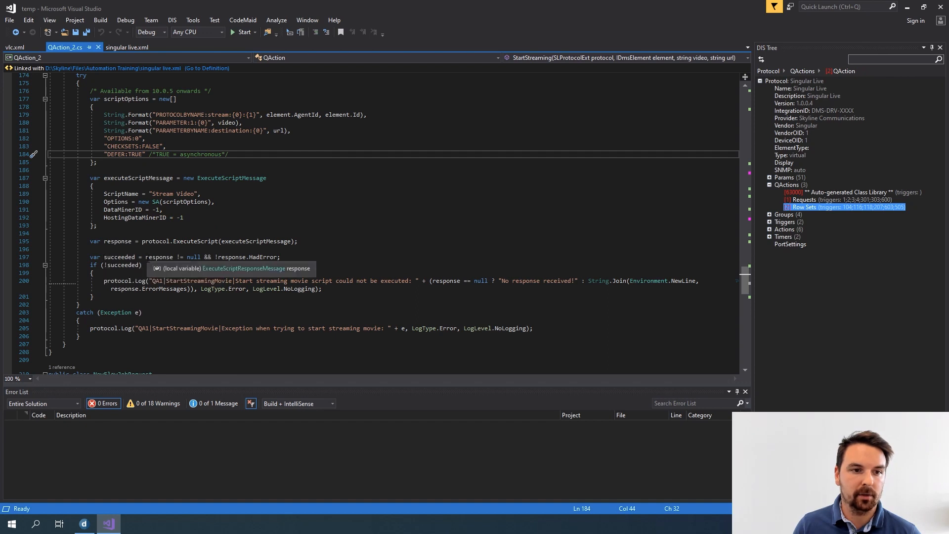